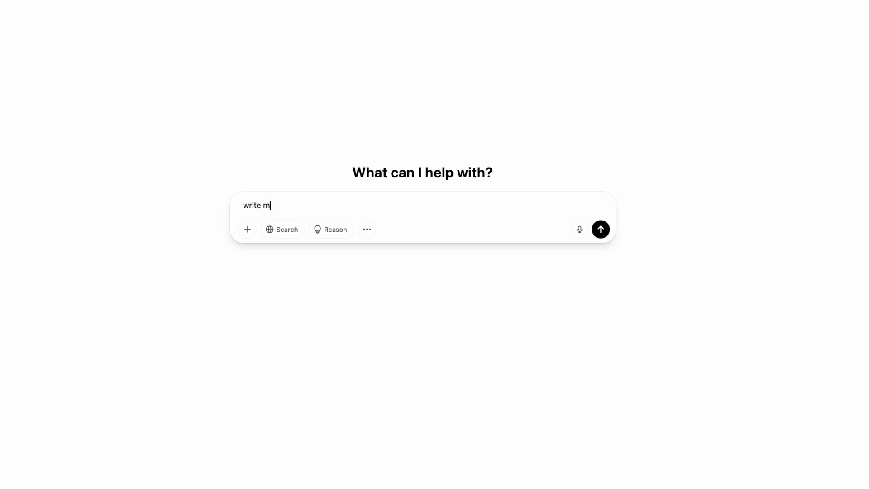
- Ask ChatGPT for an essay about climate change and its effects, then scroll the response
type("e an essay about cl")
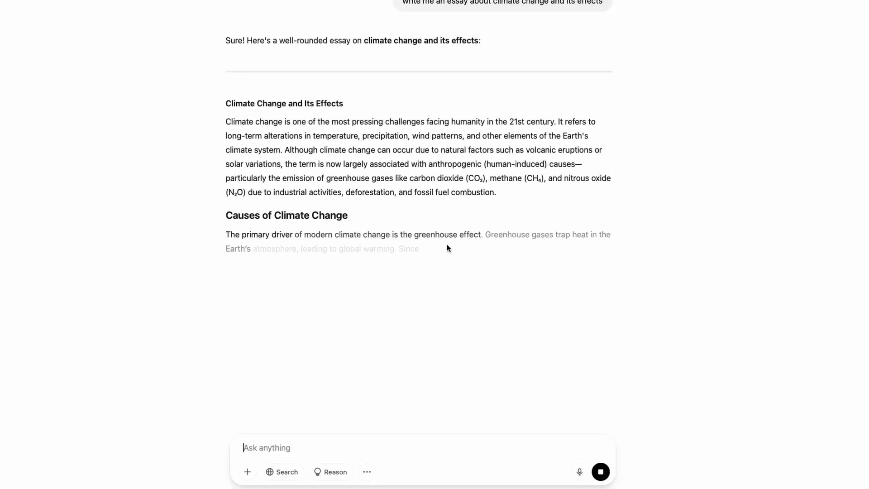
scroll("down", 3)
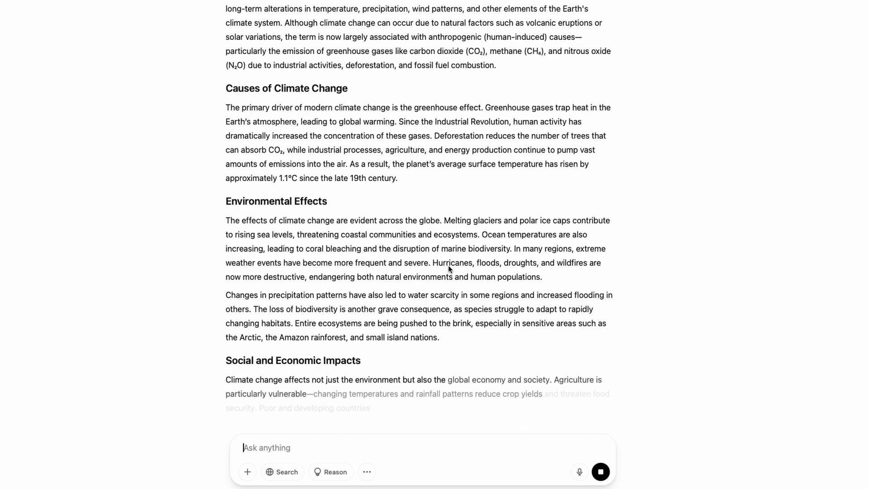
scroll("down", 3)
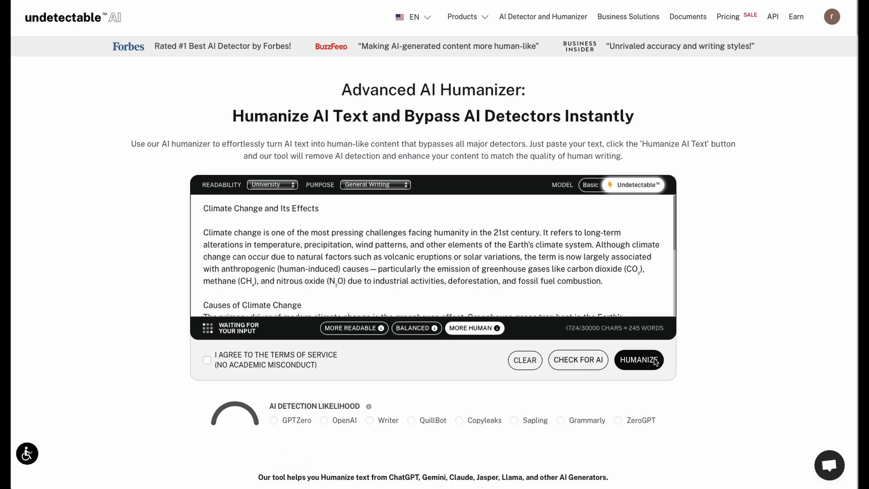
- Humanize the pasted climate change essay in Undetectable.ai
left_click(637, 360)
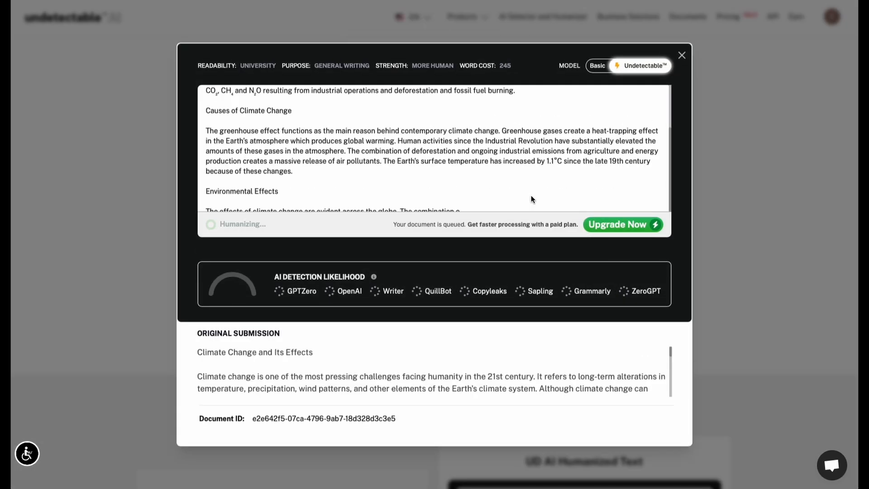
left_click(267, 252)
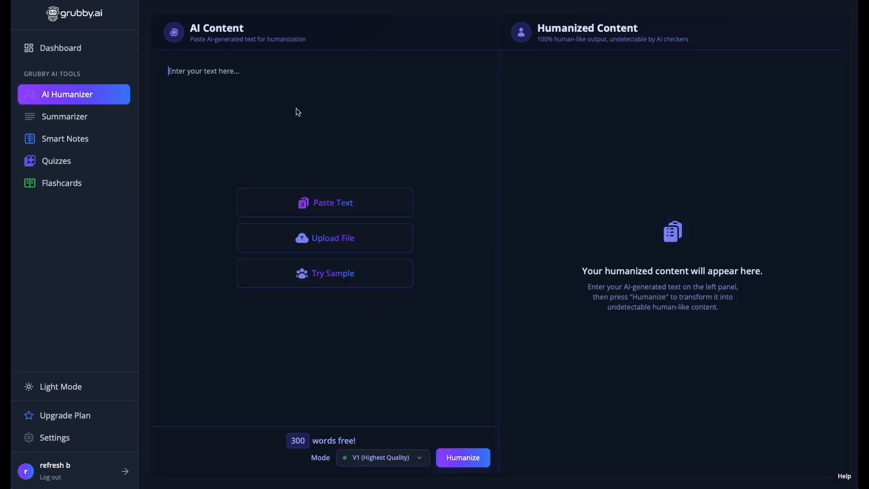
- Select the empty AI Content input area in Grubby.ai's AI Humanizer
left_click(752, 422)
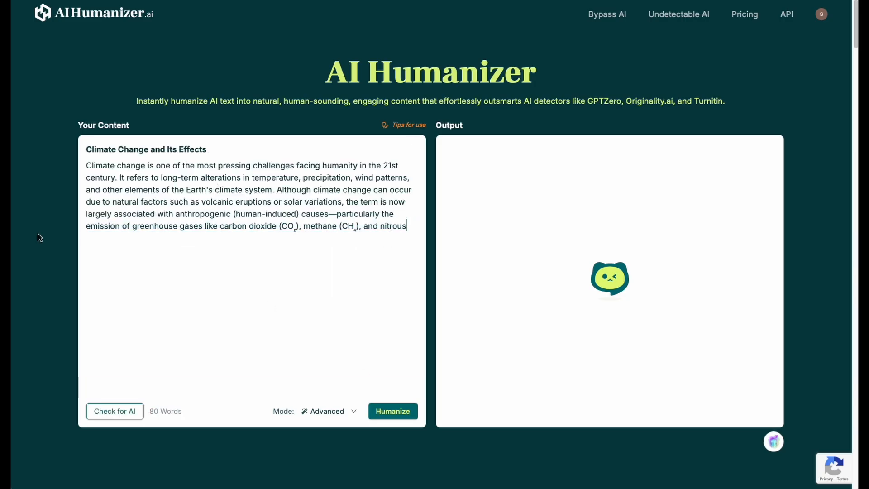
- Humanize the essay's 80-word title and opening paragraph on AIHumanizer.ai
left_click(114, 411)
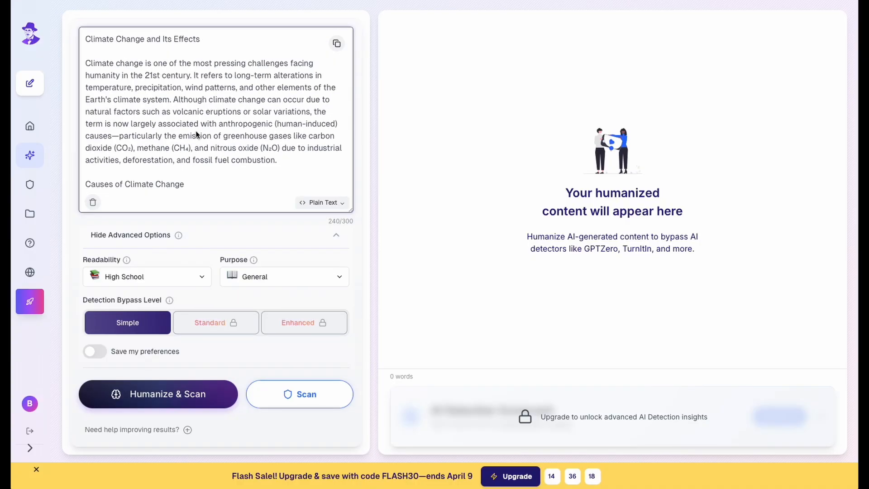
- Humanize and scan the 240-word essay in Walter Writes with High School readability
left_click(157, 394)
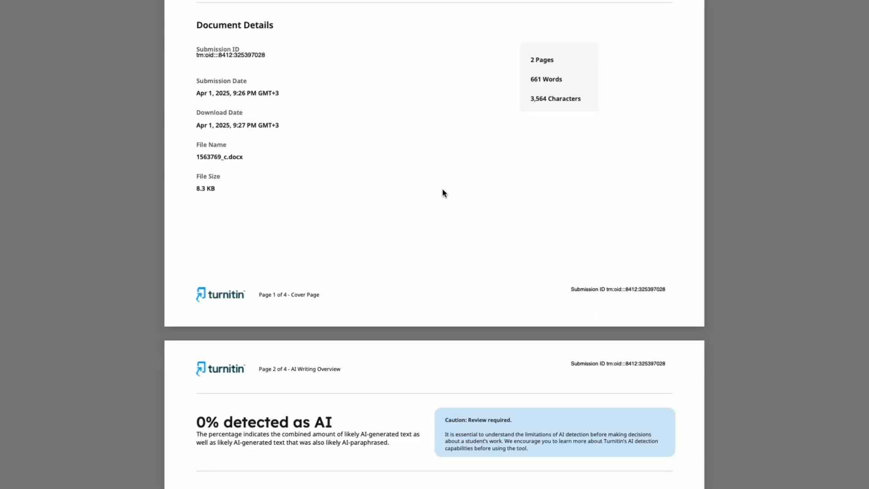
- Scroll the Turnitin report to the AI Writing Overview showing 0% detected as AI
scroll("down", 3)
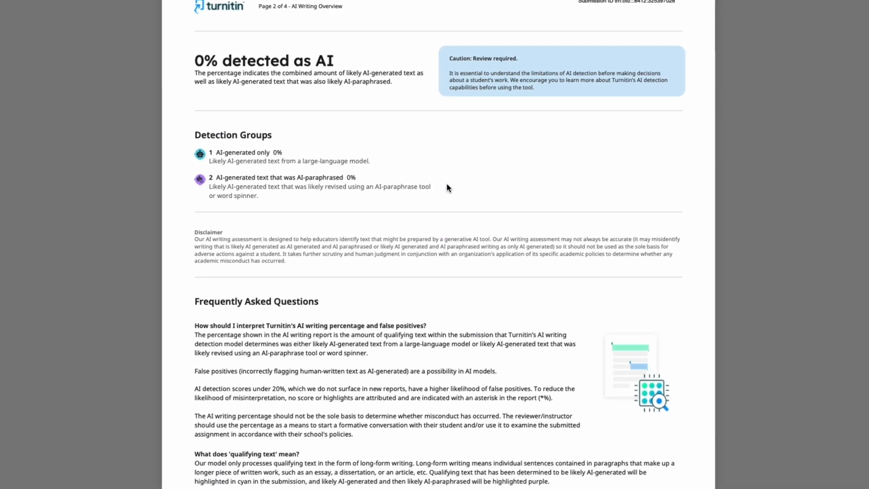